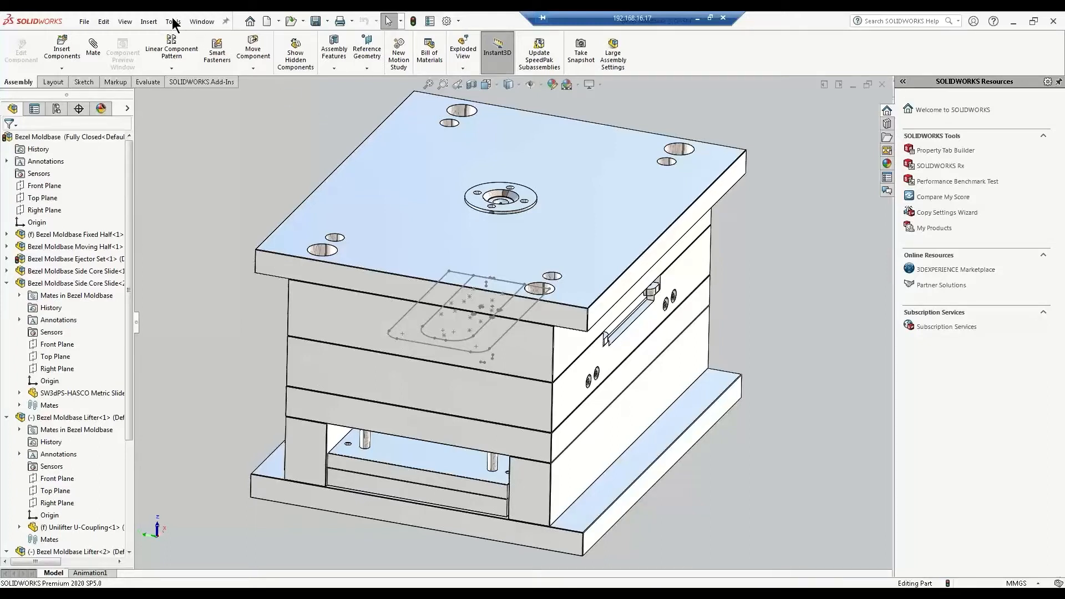
Launch QBuild CADLink from the Tools menu for the active Bezel Moldbase assembly
{"action": "left_click", "coordinate": [173, 21]}
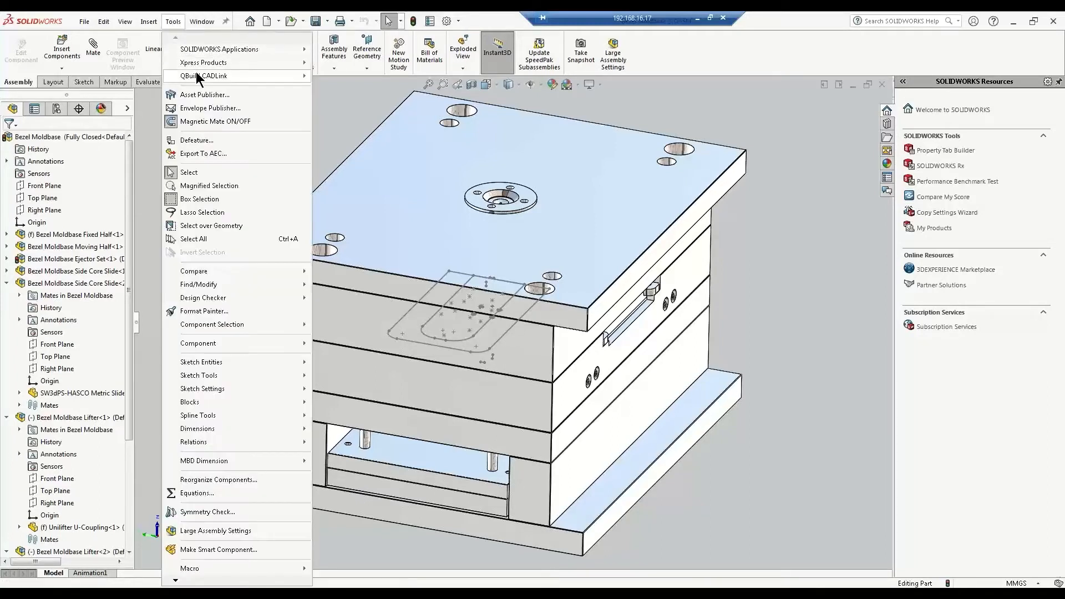
{"action": "left_click", "coordinate": [202, 75]}
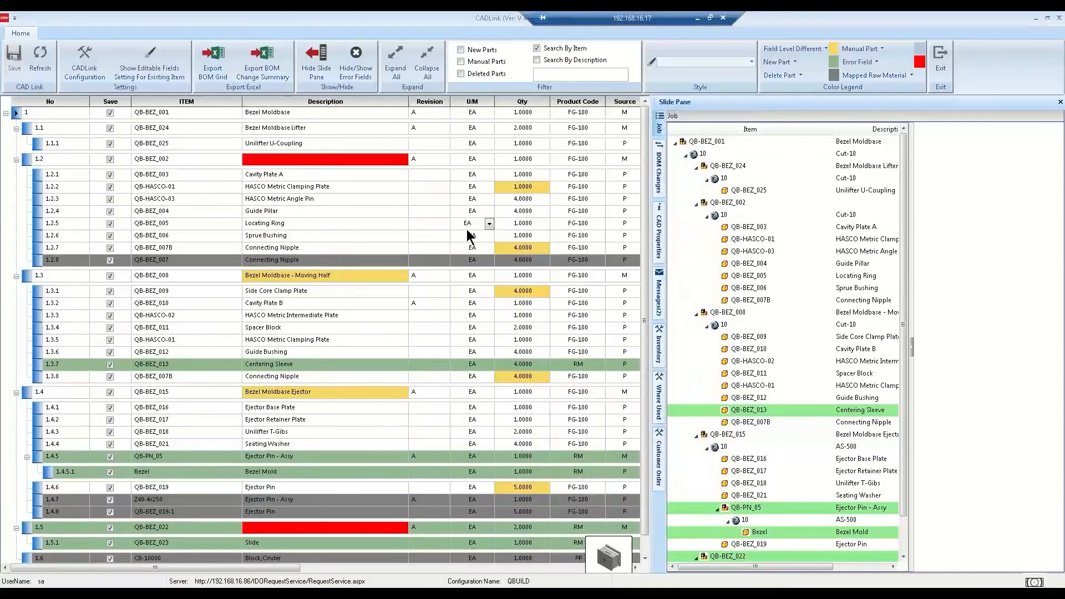
Hide the job slide pane so the BOM grid shows all part attribute columns
{"action": "left_click", "coordinate": [315, 60]}
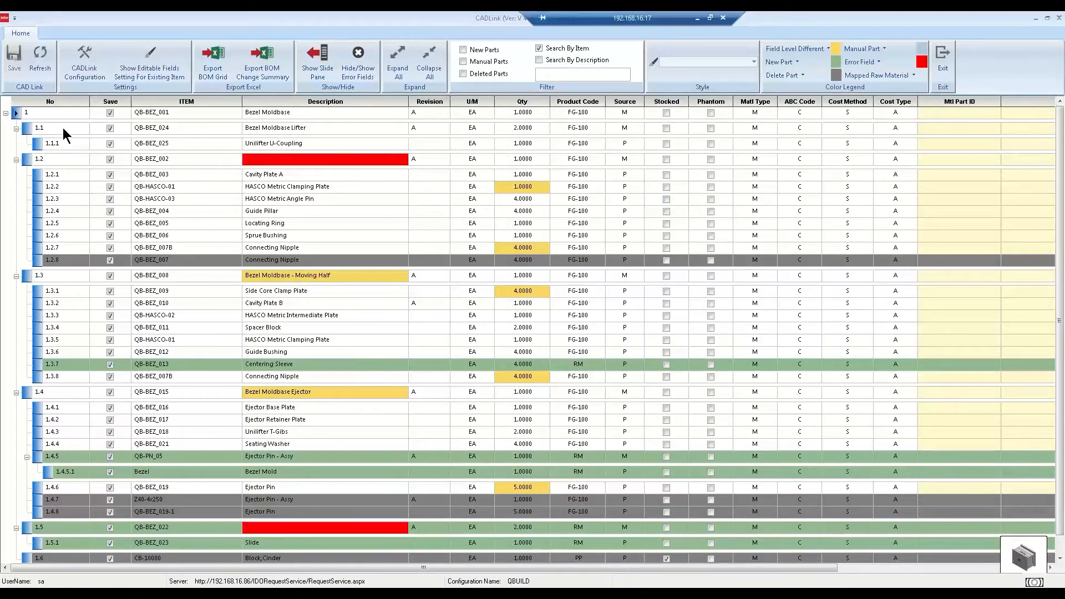
{"action": "mouse_move", "coordinate": [51, 406]}
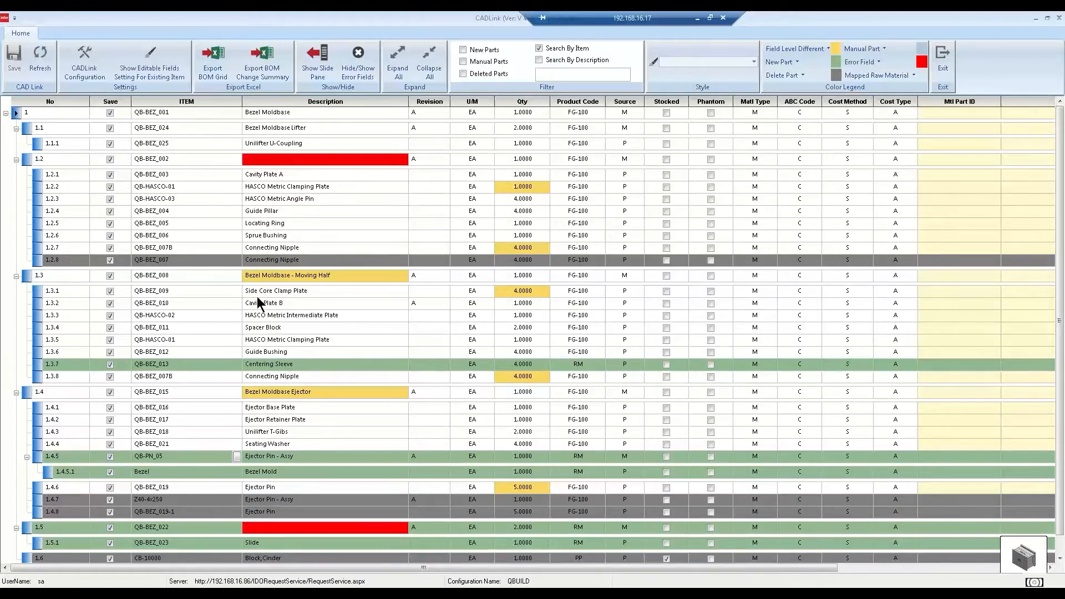
{"action": "mouse_move", "coordinate": [323, 218]}
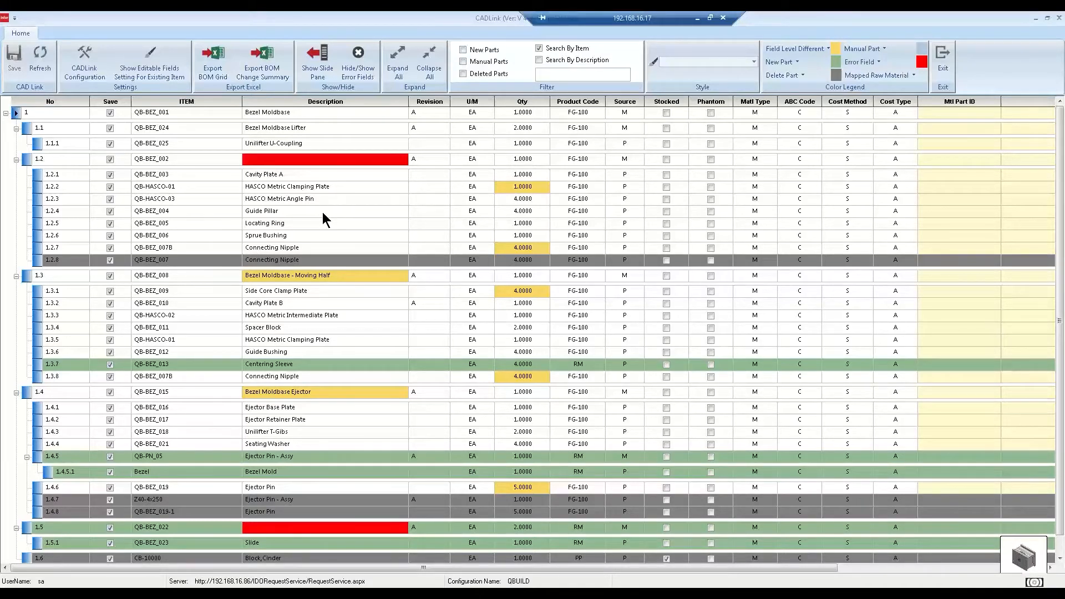
{"action": "mouse_move", "coordinate": [216, 97]}
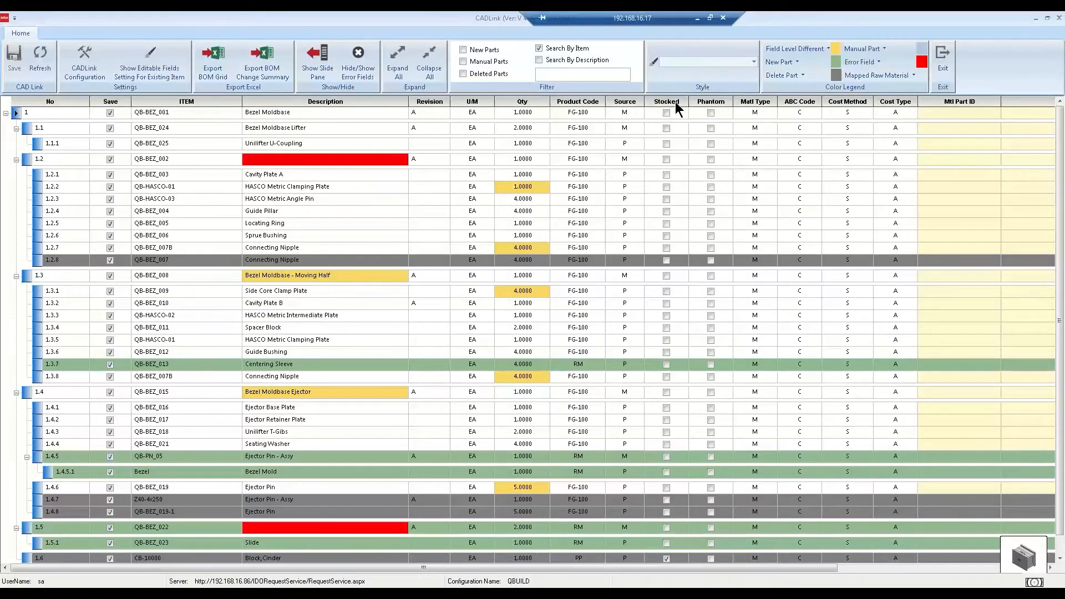
{"action": "mouse_move", "coordinate": [488, 111]}
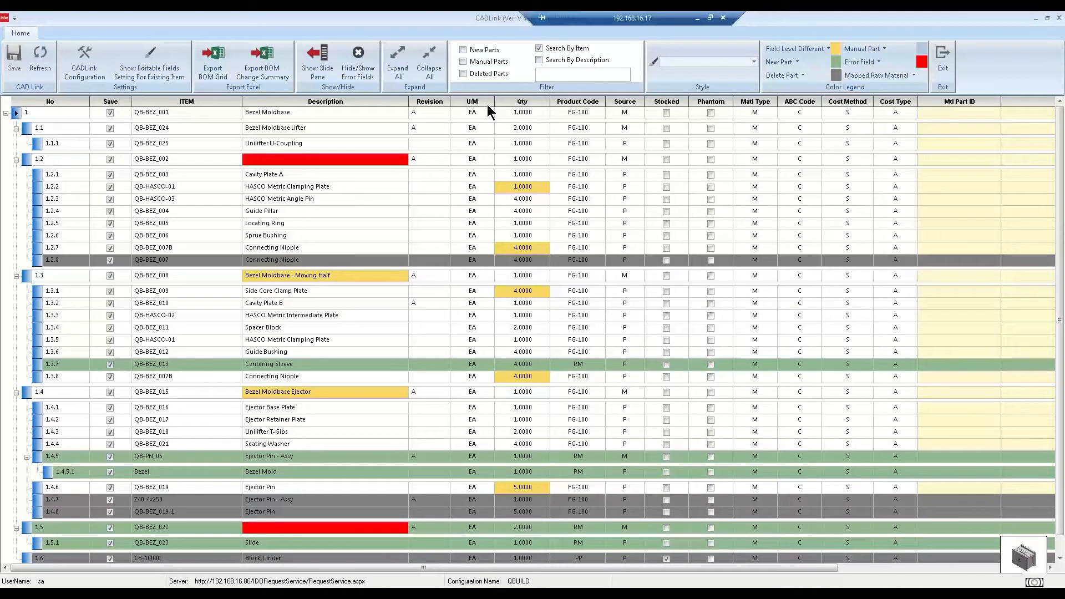
{"action": "mouse_move", "coordinate": [115, 216]}
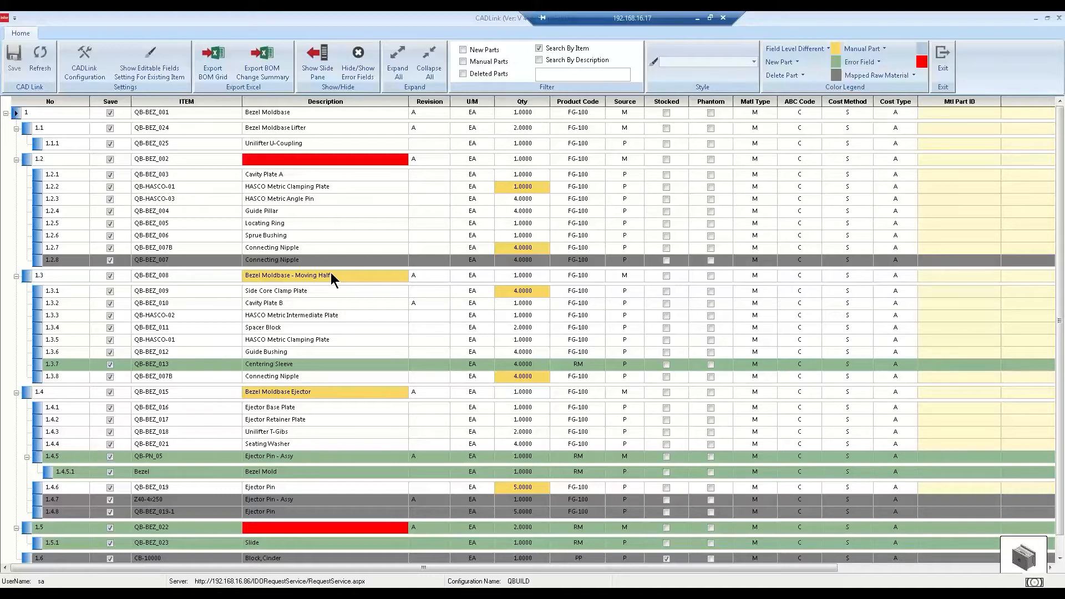
{"action": "mouse_move", "coordinate": [325, 275]}
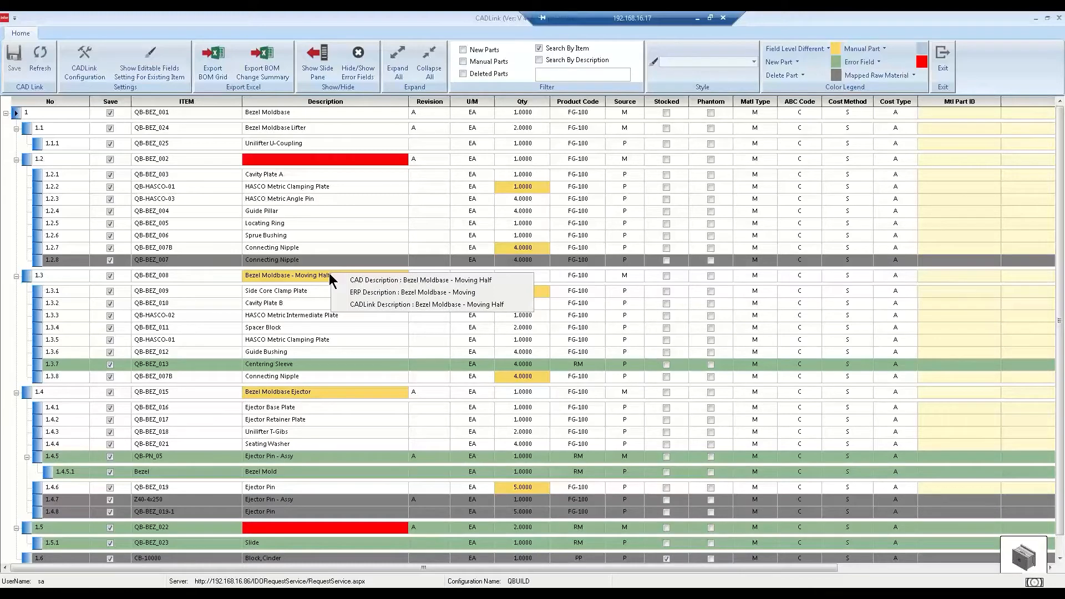
{"action": "mouse_move", "coordinate": [359, 304]}
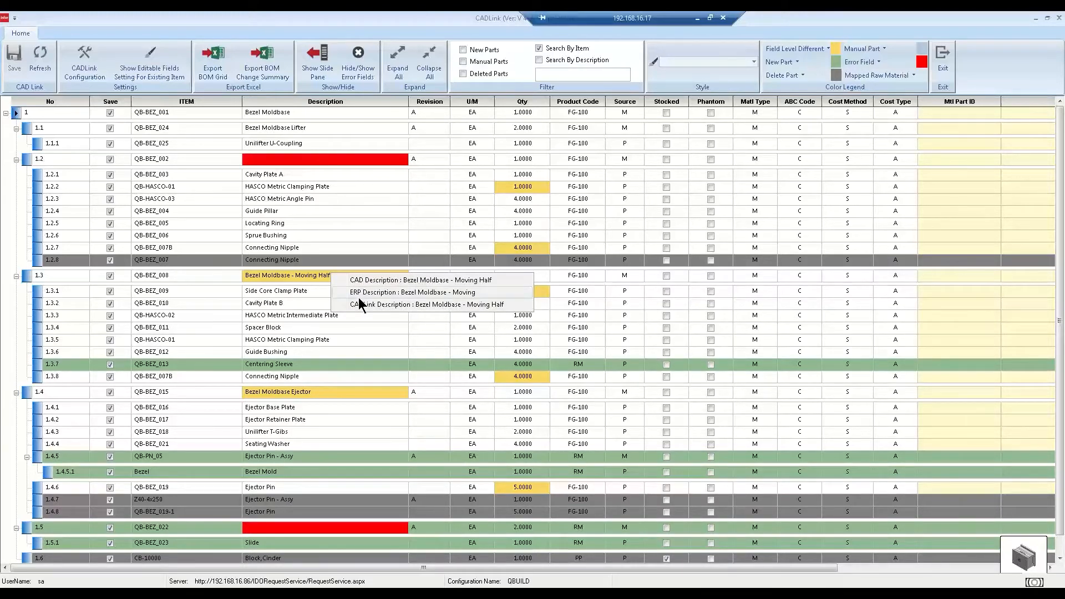
{"action": "mouse_move", "coordinate": [349, 297]}
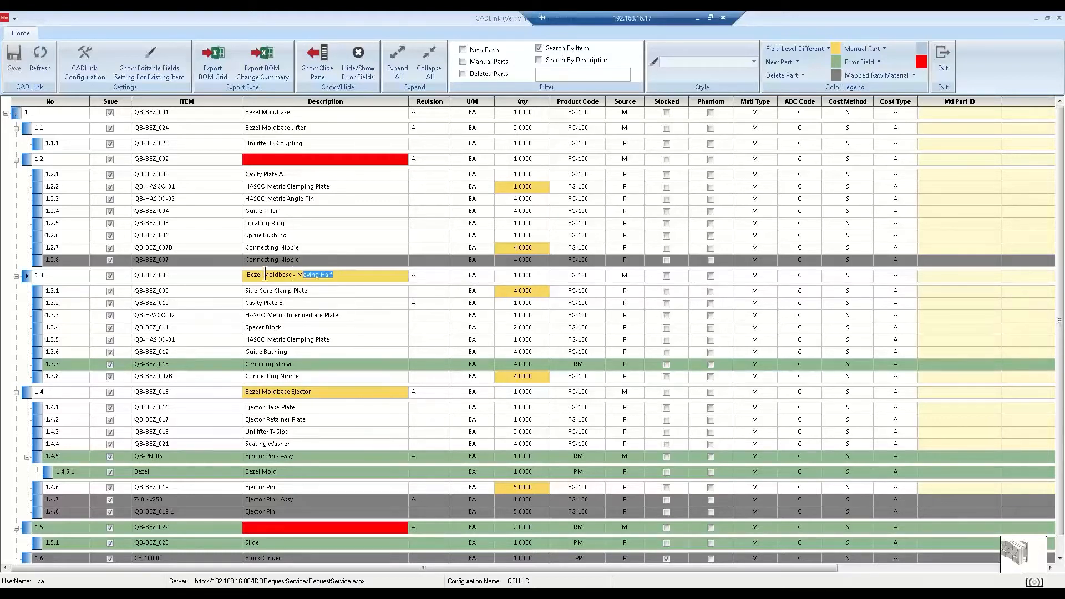
Retype the Moving Half description as BEZEL MOLD
{"action": "type", "text": "B"}
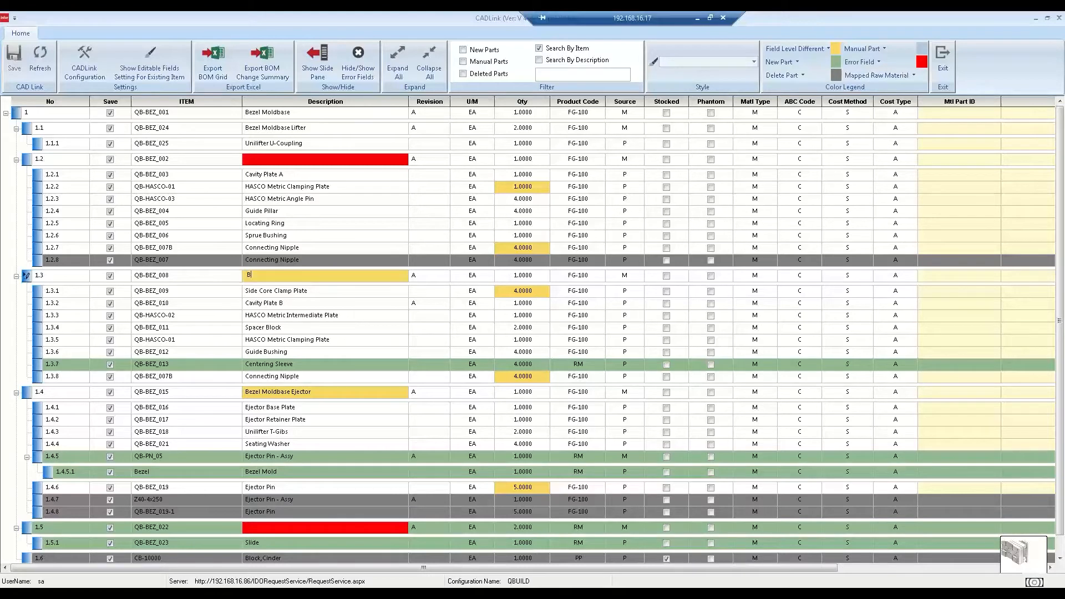
{"action": "type", "text": "EZEL MO"}
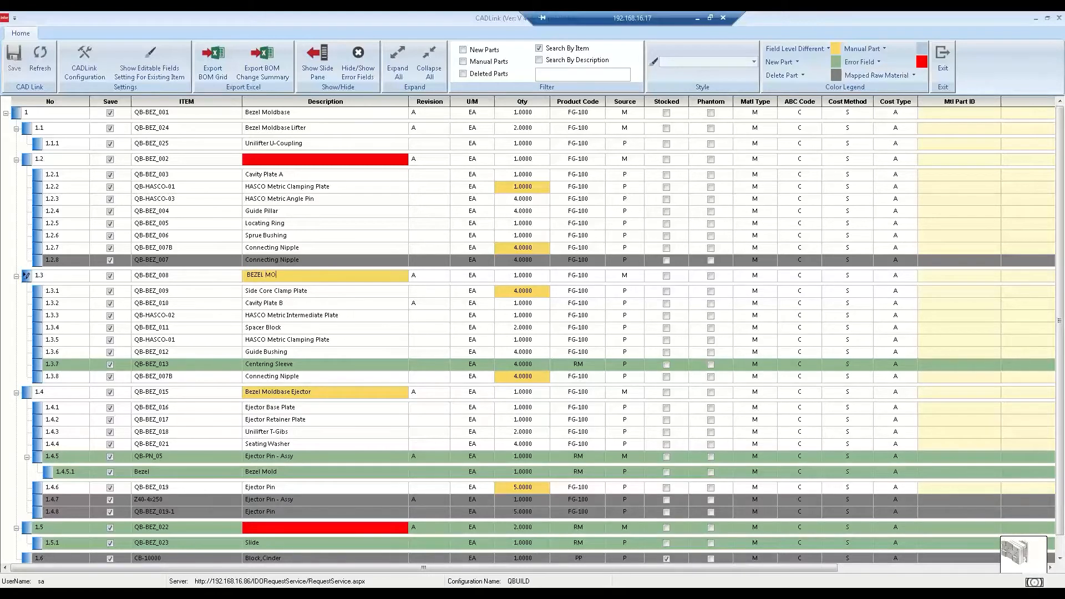
{"action": "type", "text": "LD"}
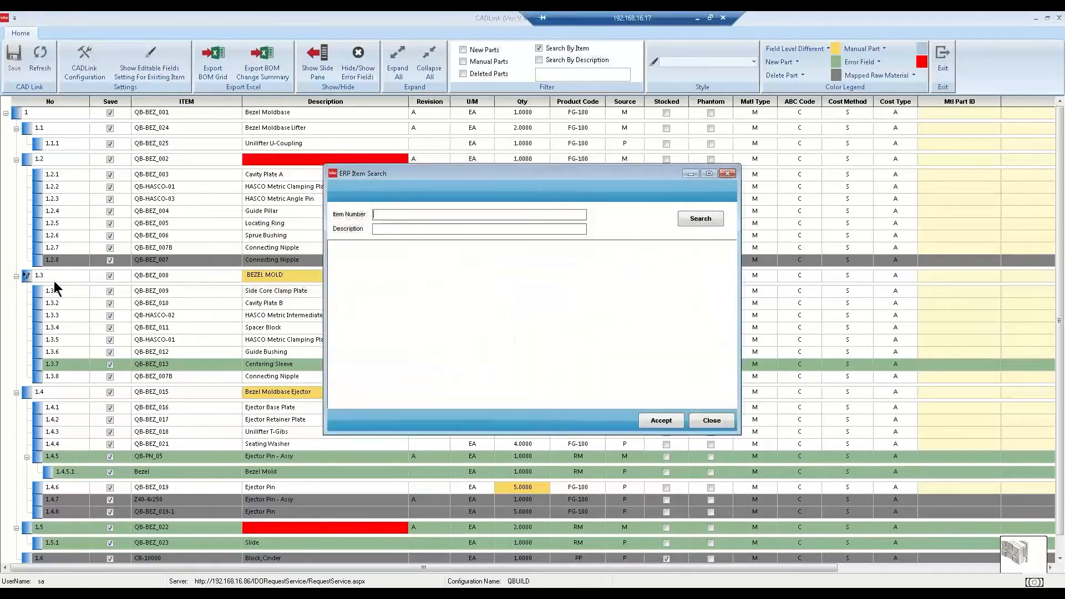
Search ERP items for paint and pick PT-10000 Paint,Blue as a child under BEZEL MOLD
{"action": "type", "text": "pa"}
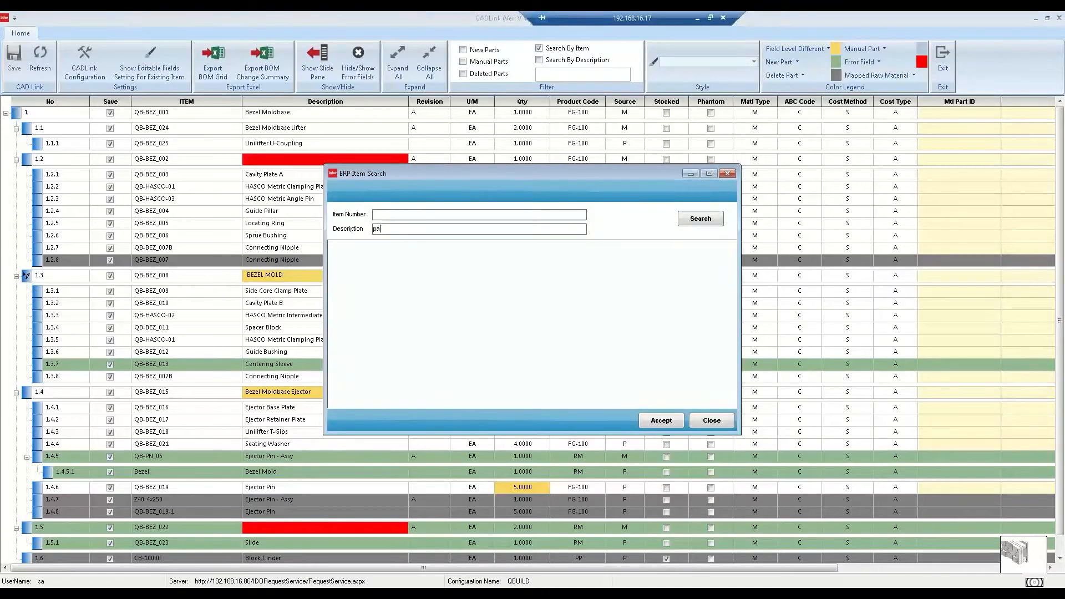
{"action": "left_click", "coordinate": [700, 218]}
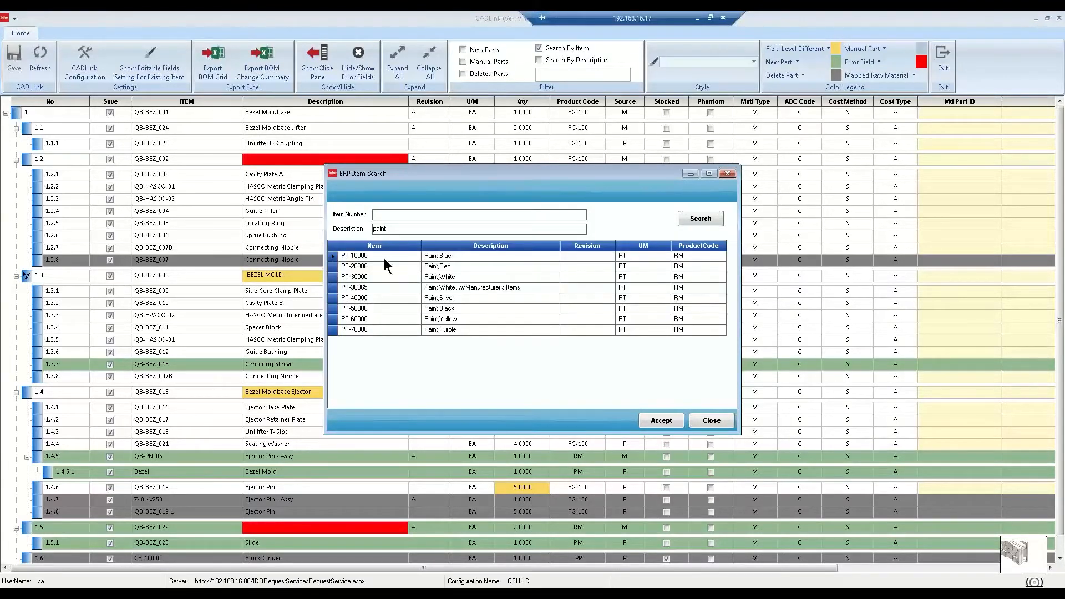
{"action": "left_click", "coordinate": [659, 419]}
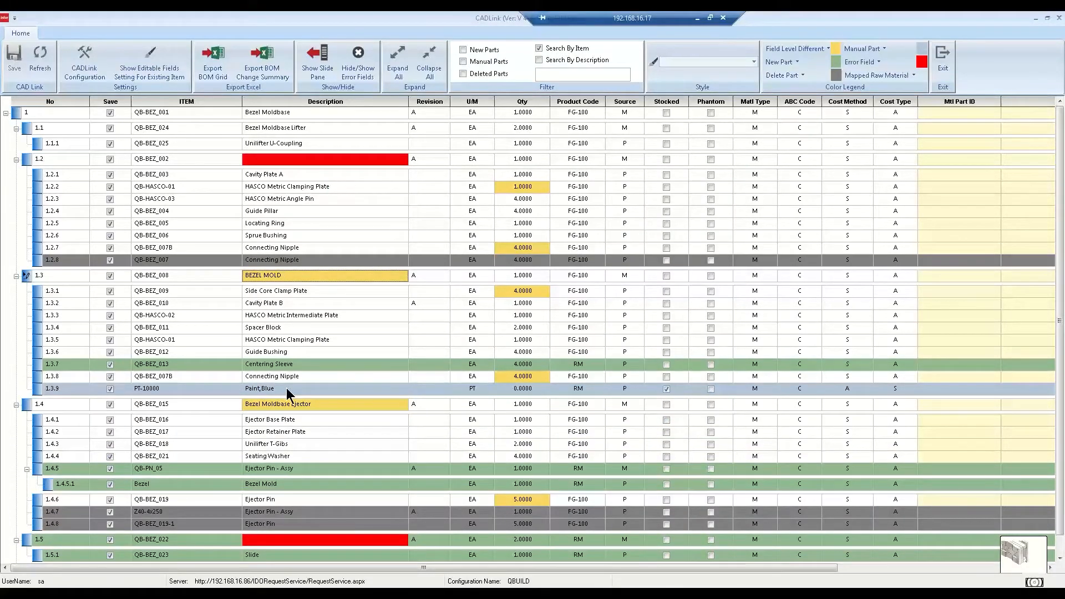
{"action": "mouse_move", "coordinate": [381, 397]}
{"action": "type", "text": "bezel"}
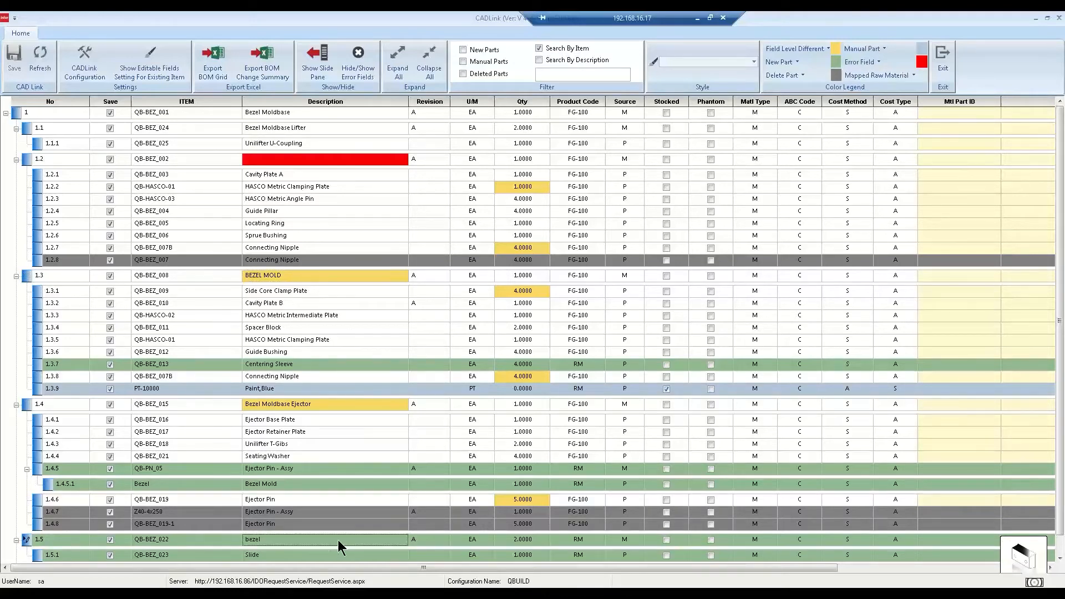
{"action": "mouse_move", "coordinate": [313, 548]}
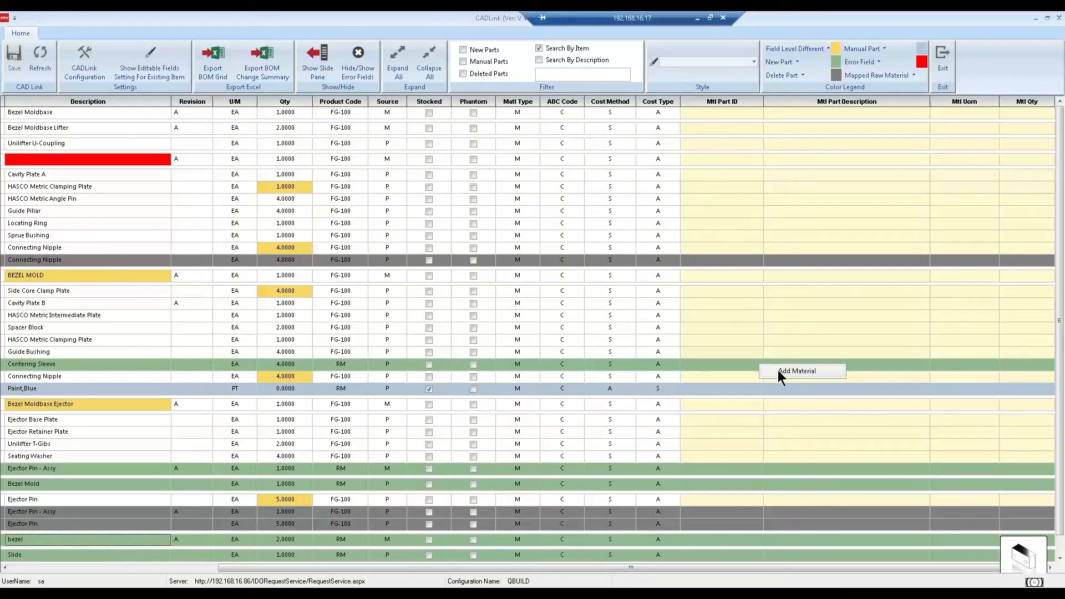
Search for steel and map ST-10000 Steel, Sheet as Centering Sleeve's raw material
{"action": "left_click", "coordinate": [798, 371]}
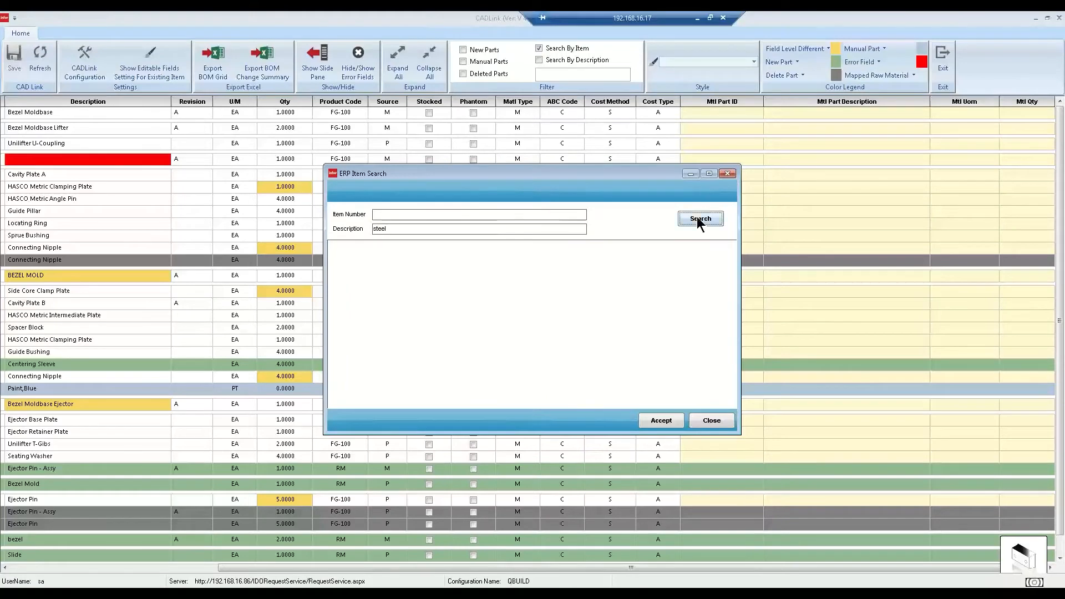
{"action": "left_click", "coordinate": [700, 219]}
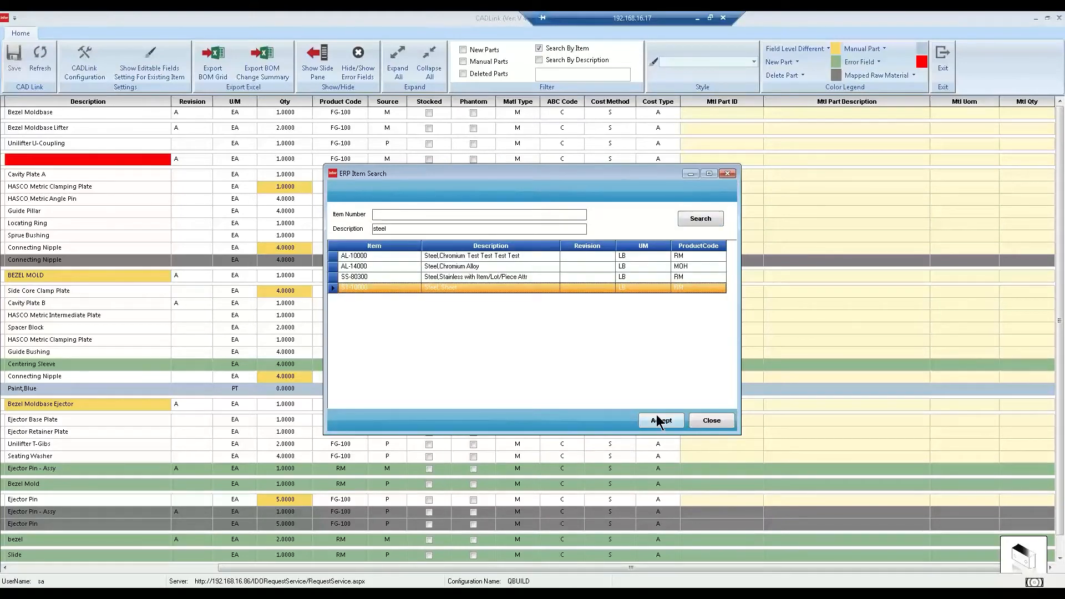
{"action": "left_click", "coordinate": [659, 419]}
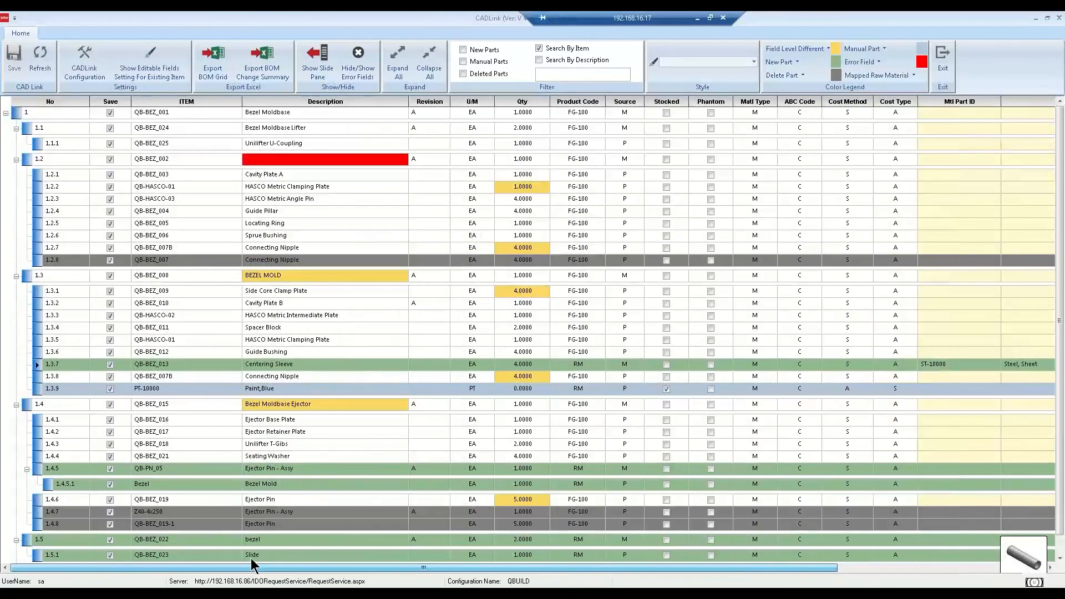
{"action": "left_click", "coordinate": [317, 60]}
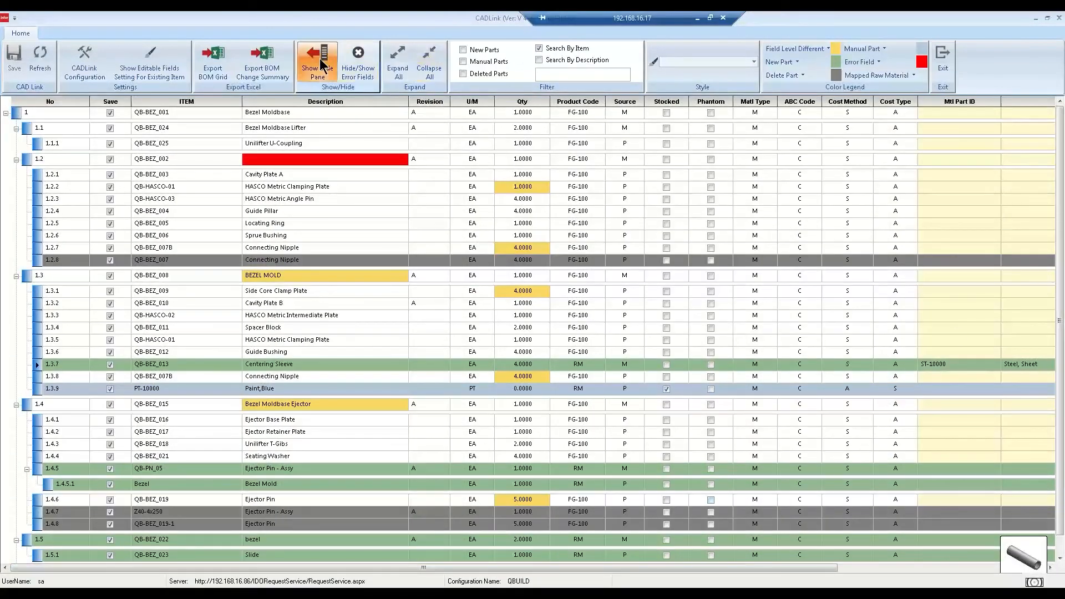
Add operation 20 under QB-BEZ_002 in the job routing and set its work center to INS-20
{"action": "left_click", "coordinate": [315, 61]}
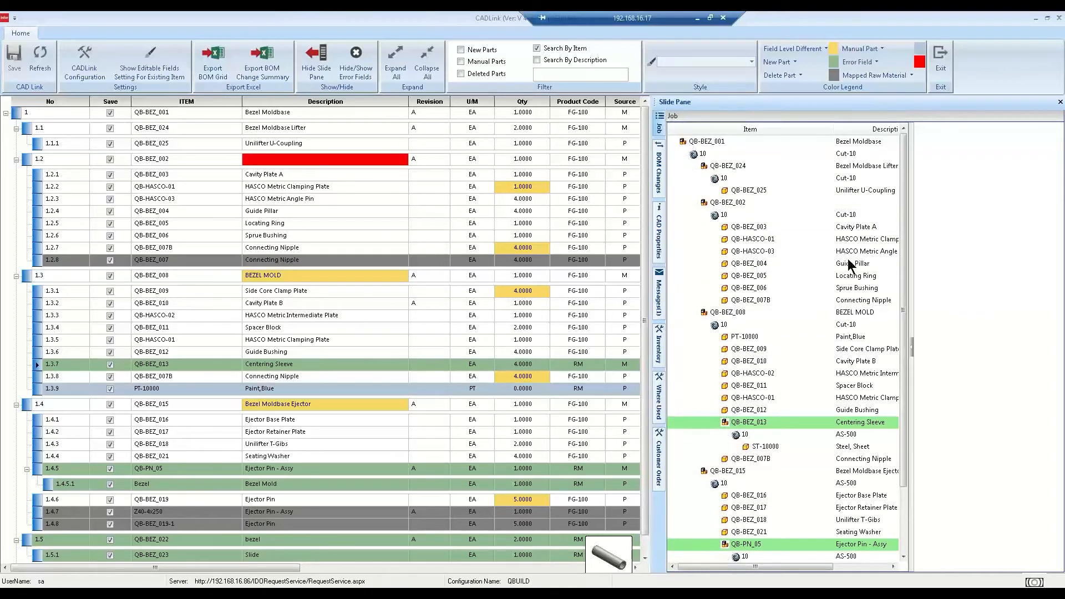
{"action": "right_click", "coordinate": [730, 202]}
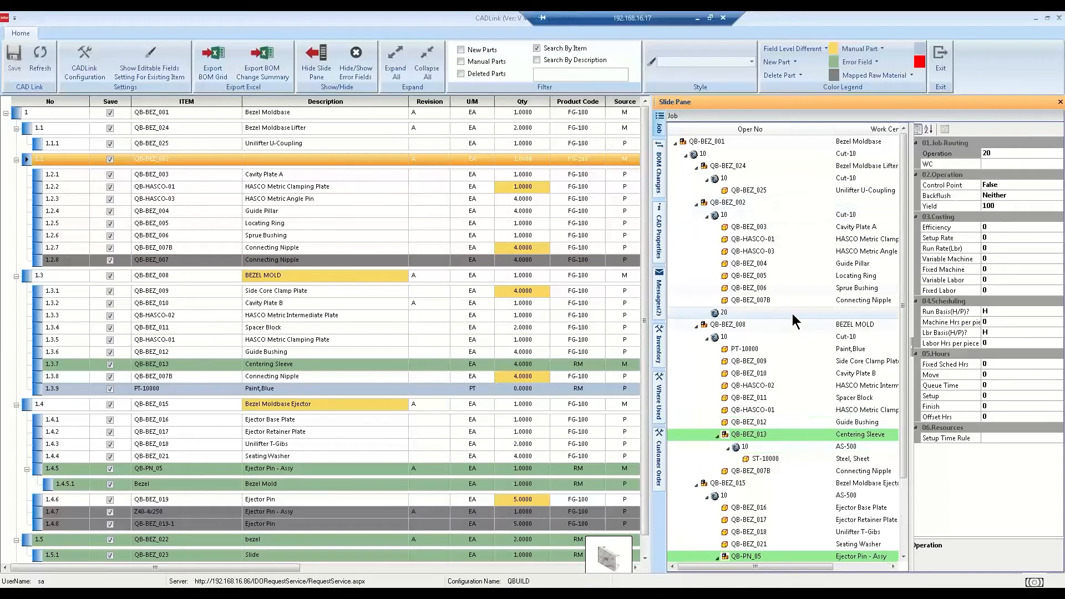
{"action": "left_click", "coordinate": [949, 164]}
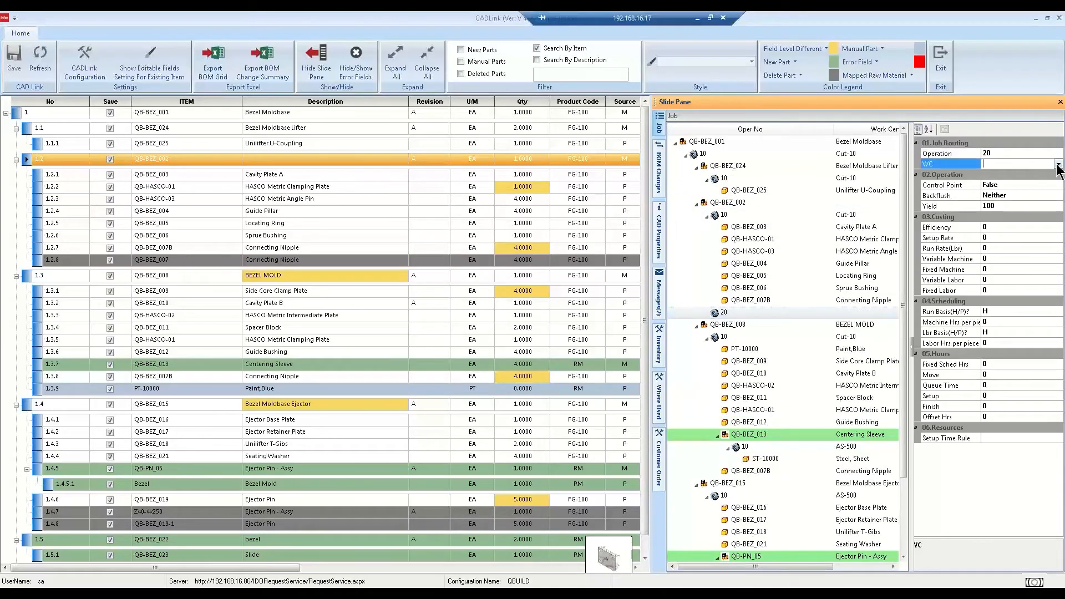
{"action": "left_click", "coordinate": [1058, 163]}
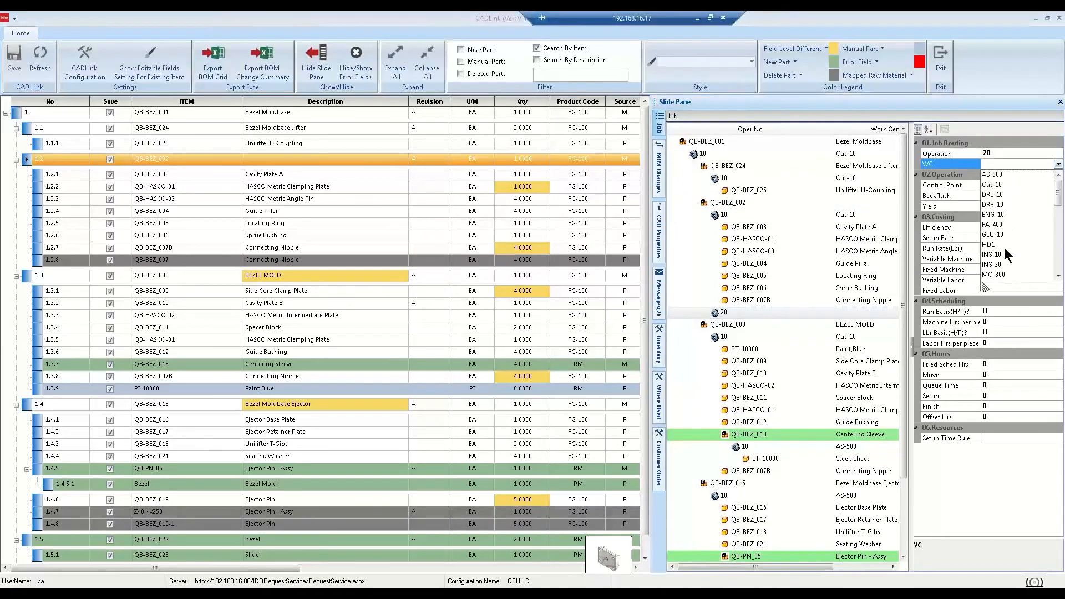
{"action": "left_click", "coordinate": [992, 255]}
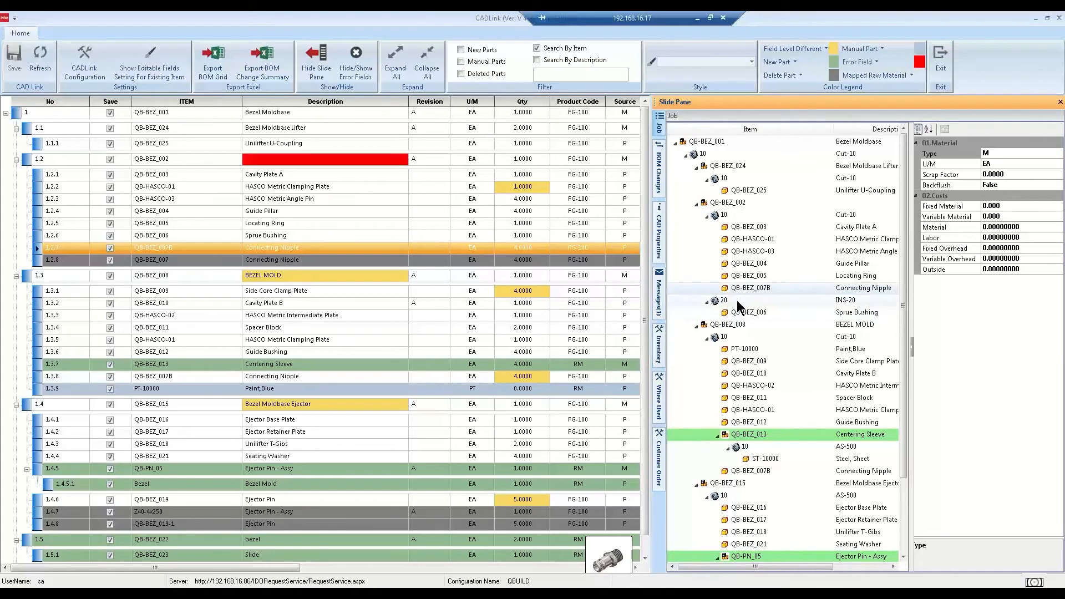
{"action": "left_click", "coordinate": [724, 300]}
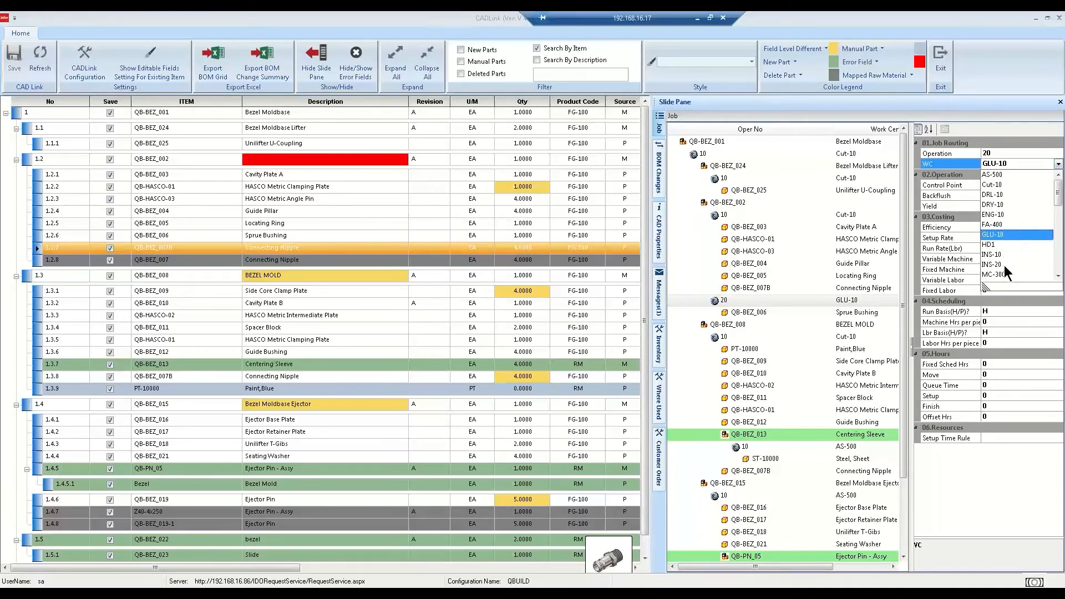
{"action": "left_click", "coordinate": [992, 265]}
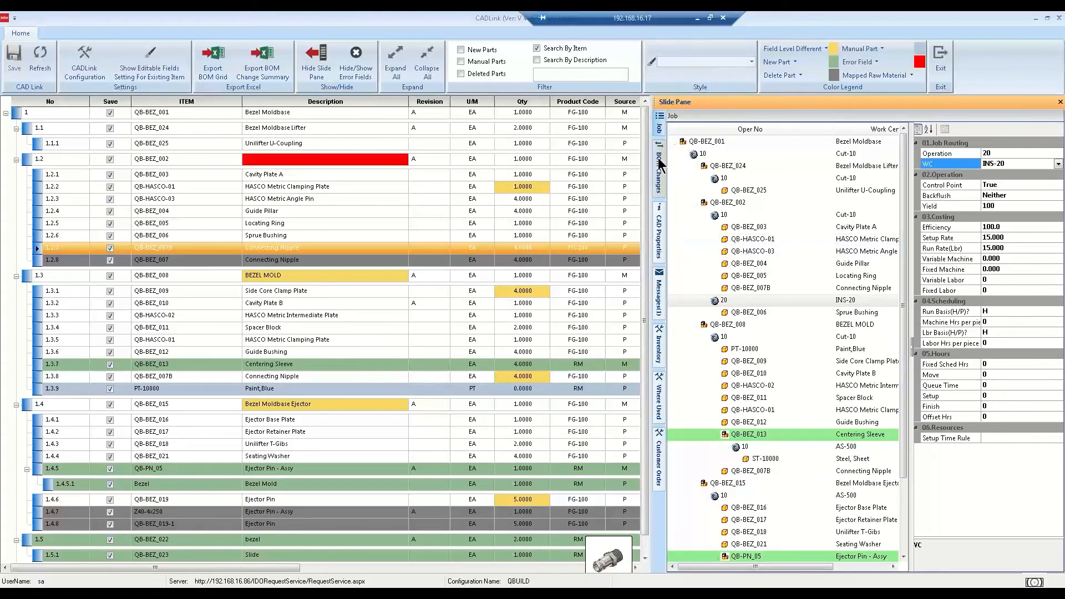
{"action": "left_click", "coordinate": [658, 156]}
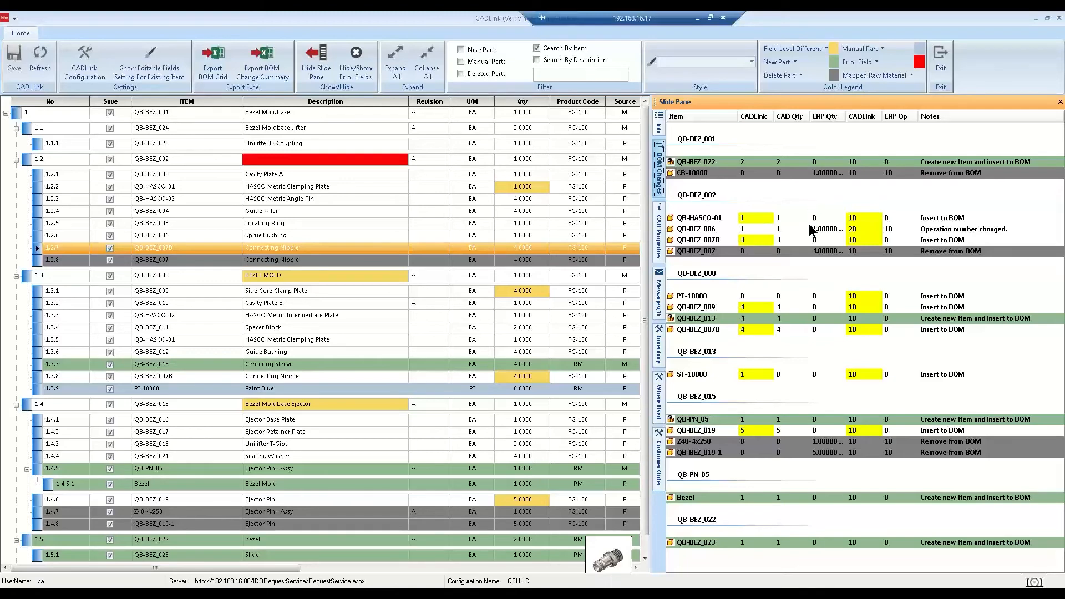
{"action": "mouse_move", "coordinate": [858, 263]}
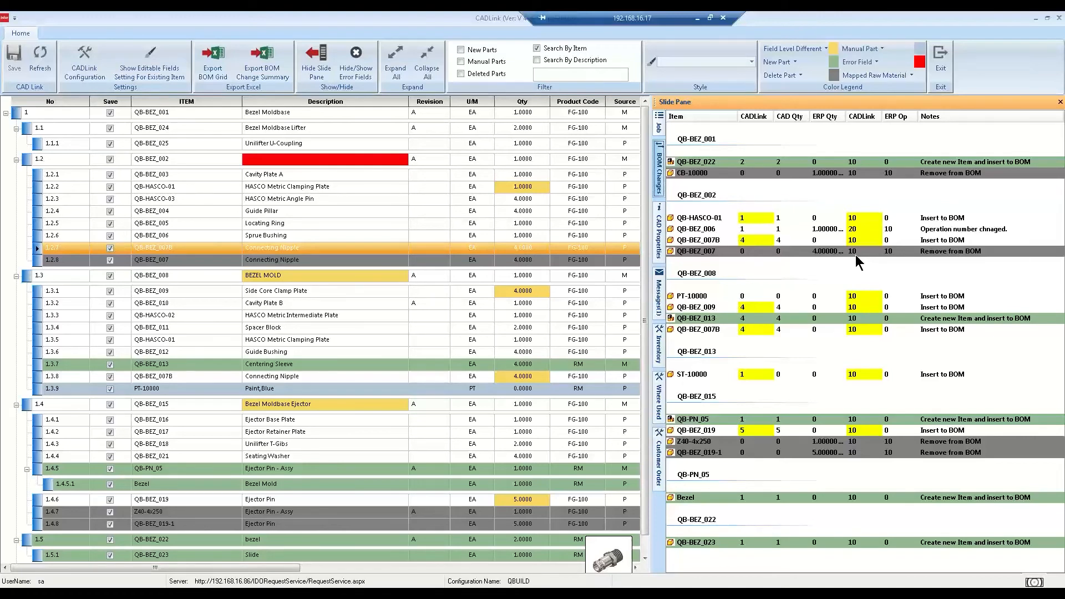
Show the CAD properties of Connecting Nipple QB-BEZ_007B, revision B
{"action": "left_click", "coordinate": [658, 234]}
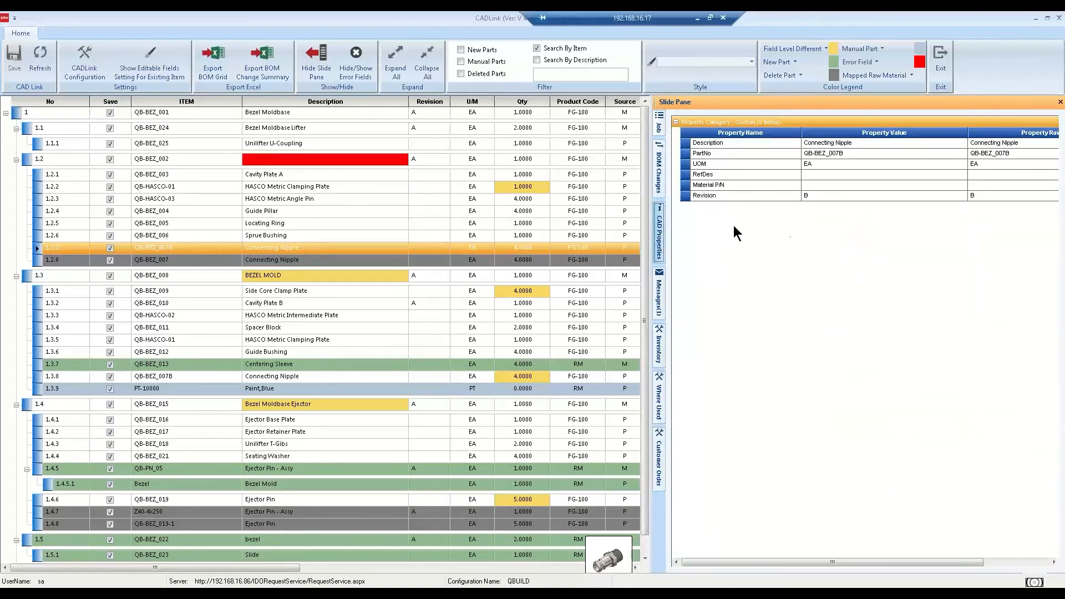
{"action": "mouse_move", "coordinate": [39, 192]}
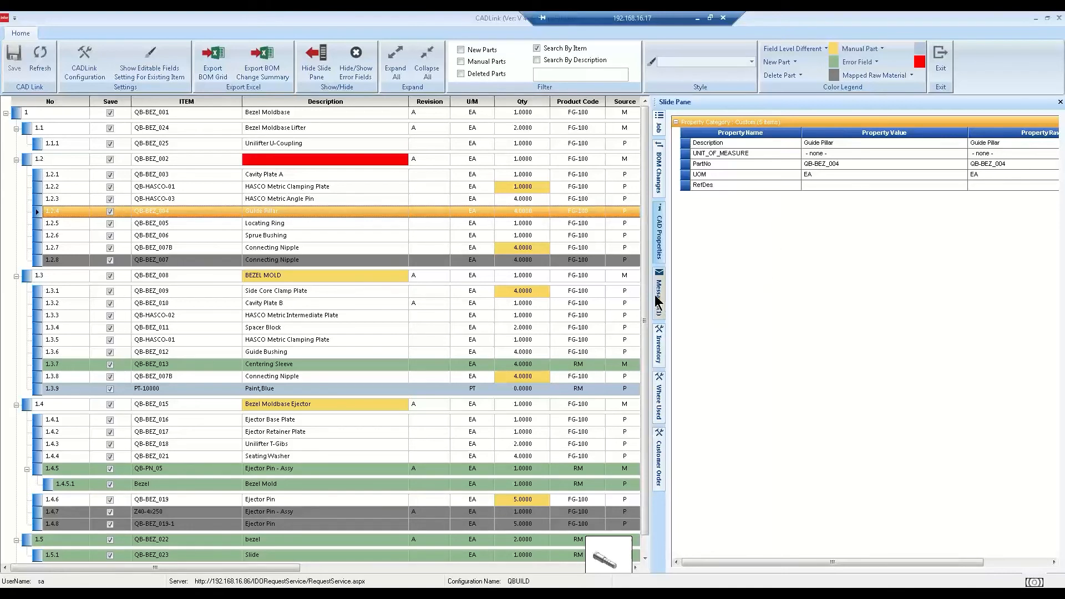
Show the Messages list with the critical alert about QB-BEZ_002's empty description
{"action": "left_click", "coordinate": [658, 295]}
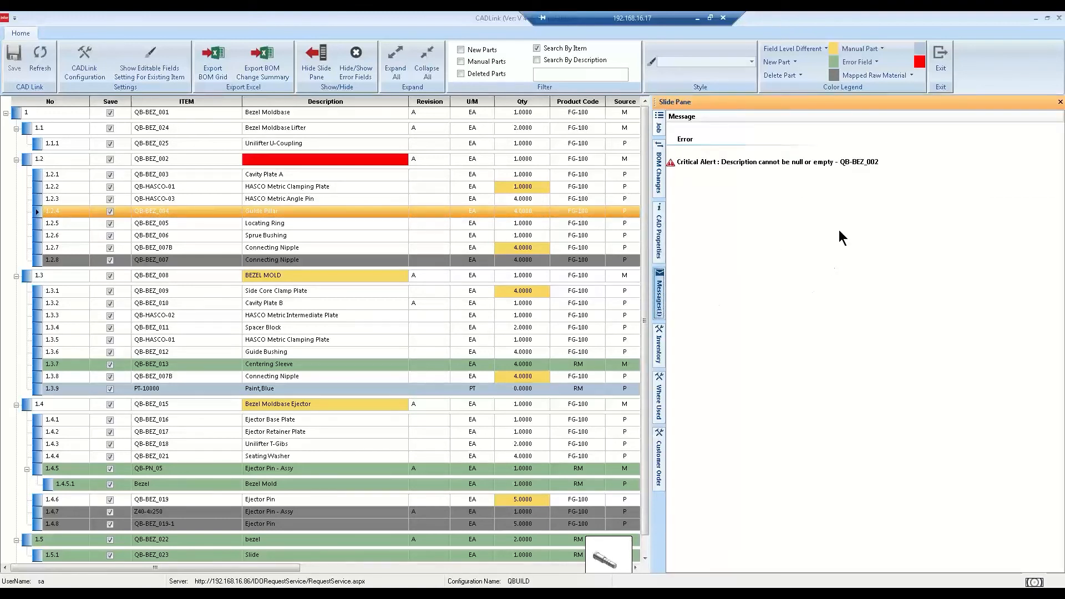
{"action": "mouse_move", "coordinate": [815, 164]}
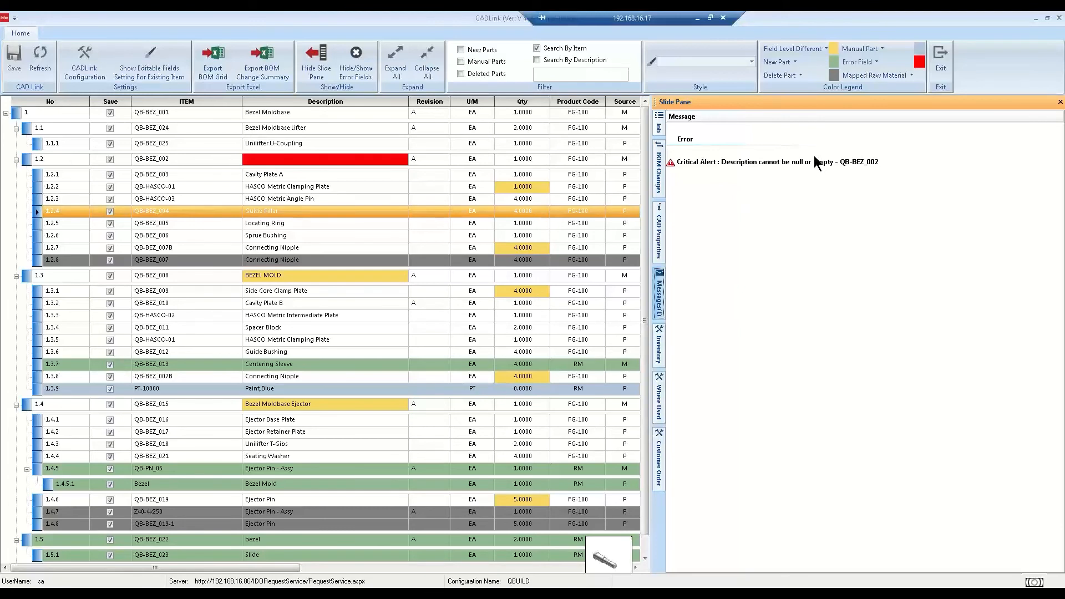
{"action": "mouse_move", "coordinate": [781, 167]}
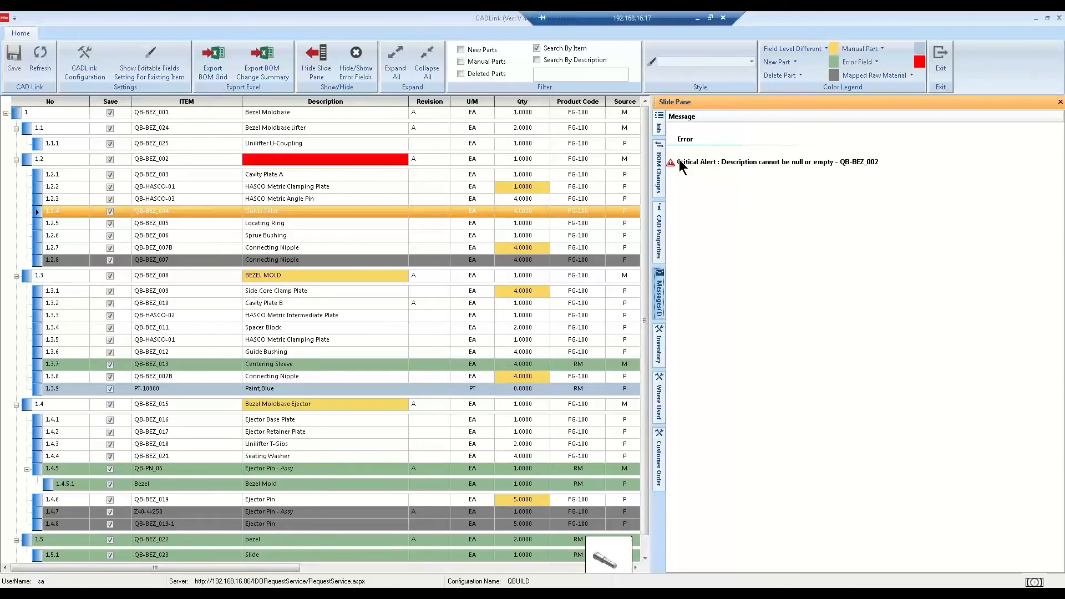
{"action": "mouse_move", "coordinate": [784, 168]}
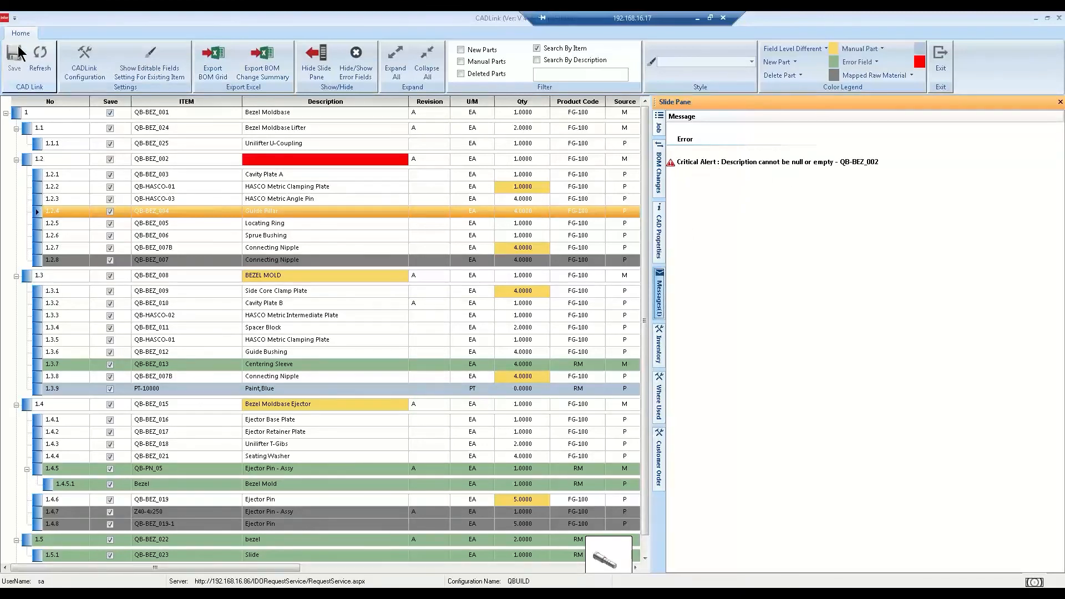
Select the empty red Description cell of row 1.2 (QB-BEZ_002)
{"action": "left_click", "coordinate": [325, 158]}
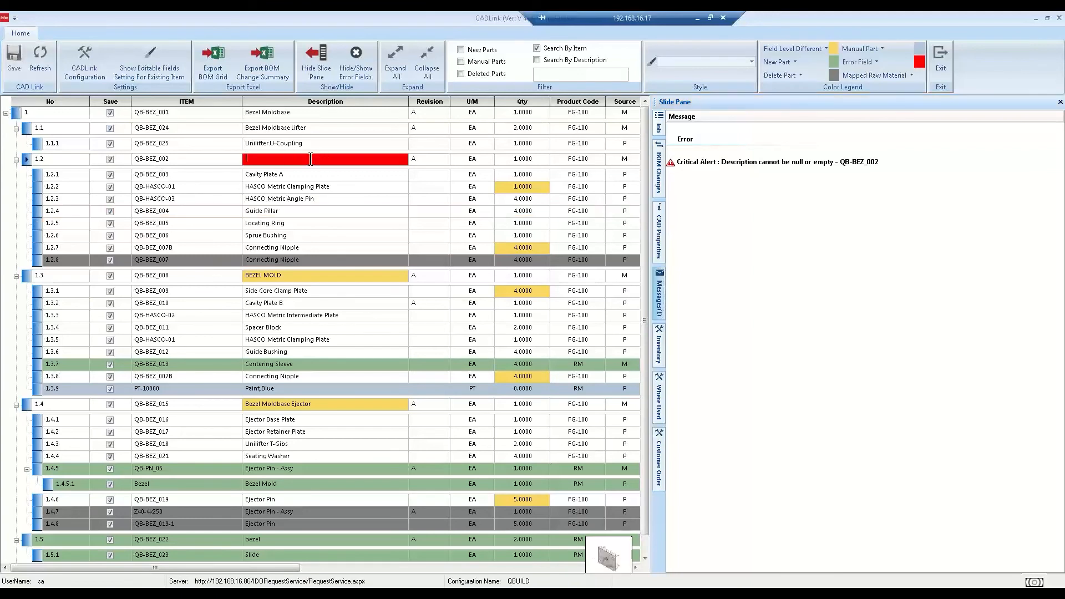